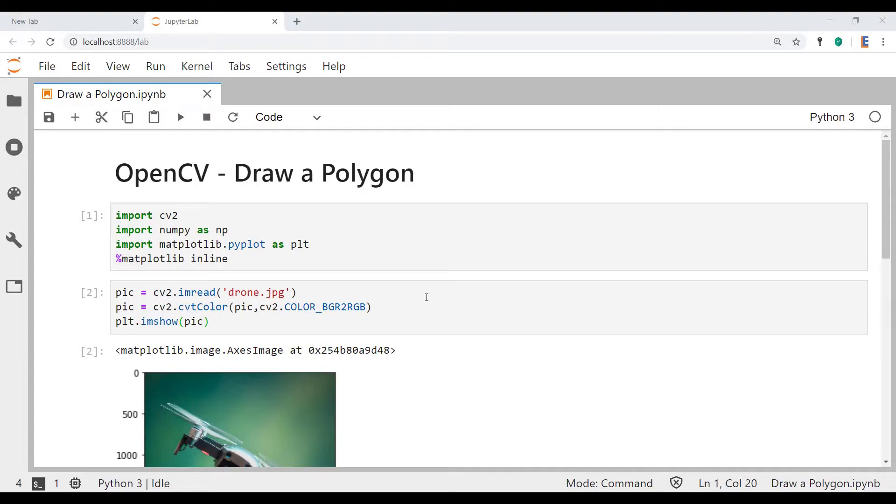
pyautogui.moveTo(337, 298)
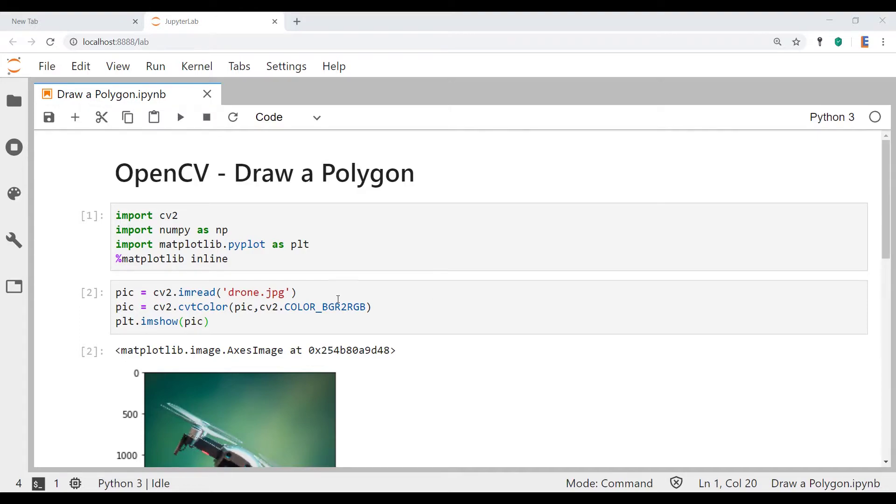
# Add a code cell below the pic2 copy and begin typing cv2.polylines(
pyautogui.scroll(-3)
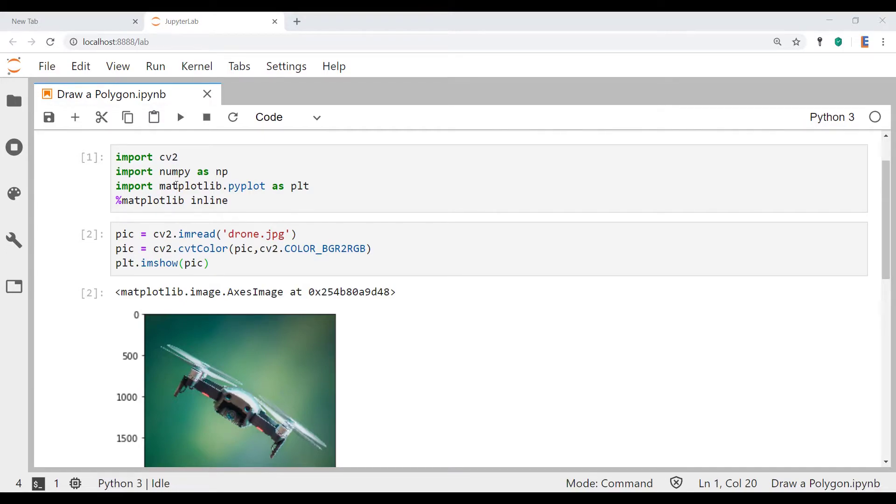
pyautogui.moveTo(249, 201)
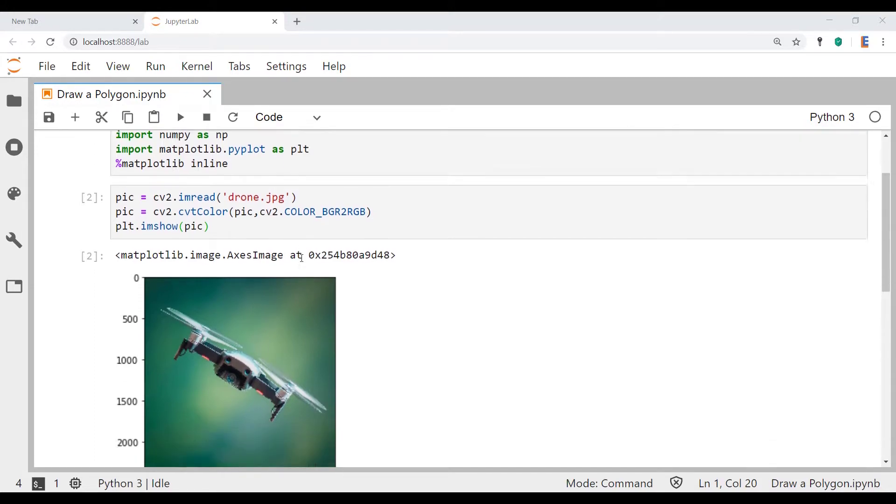
pyautogui.scroll(-3)
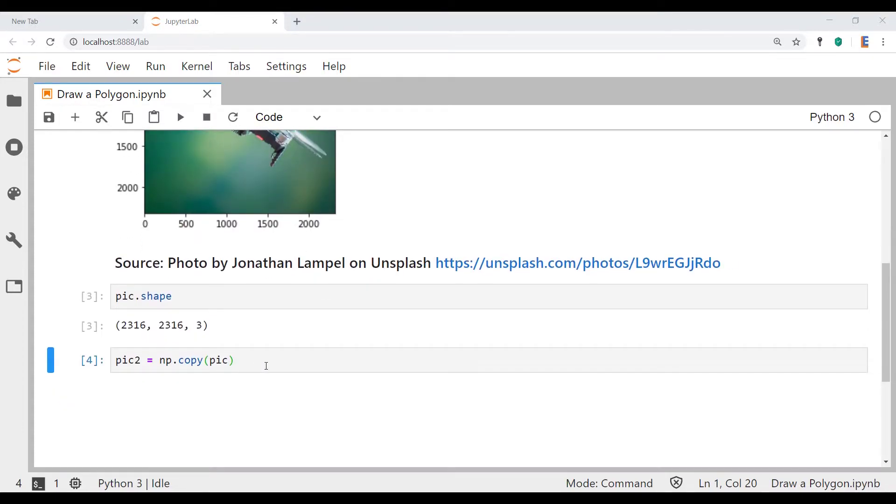
pyautogui.click(201, 360)
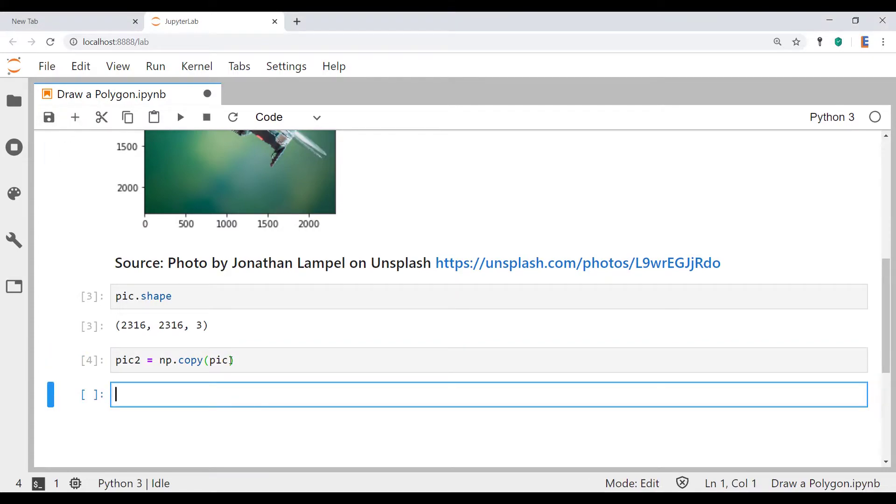
pyautogui.write('cv2.p')
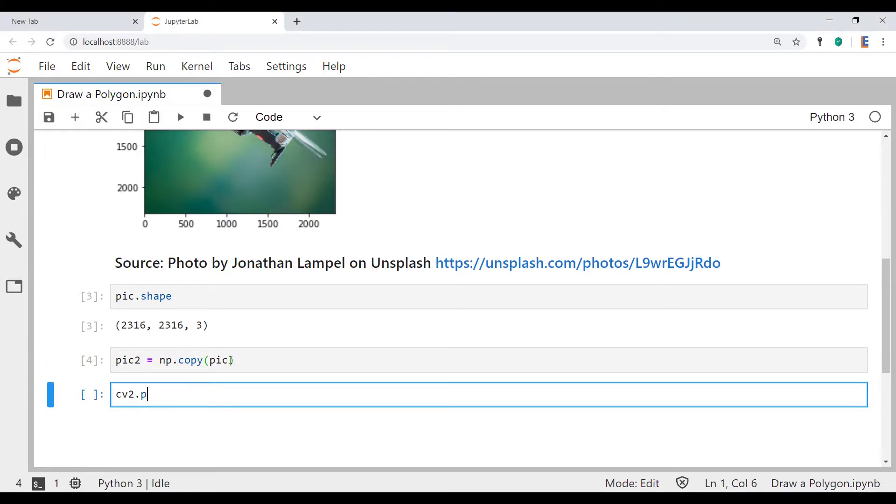
pyautogui.write('olyg')
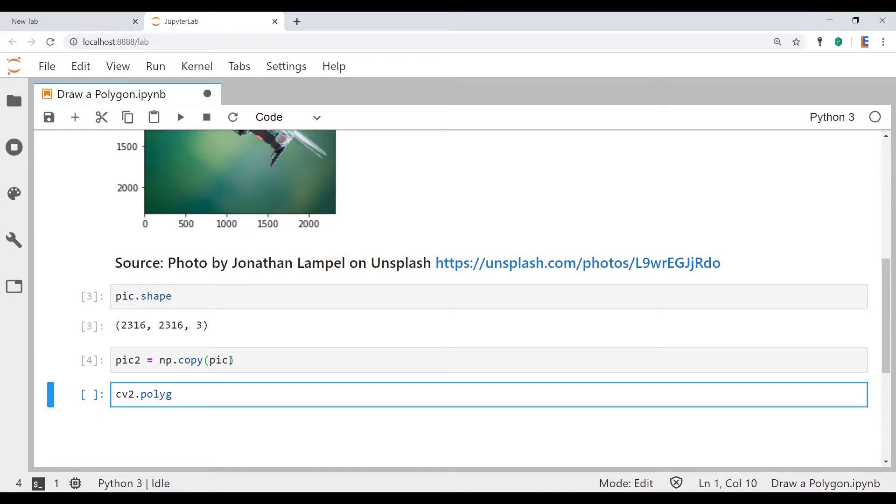
pyautogui.write('li')
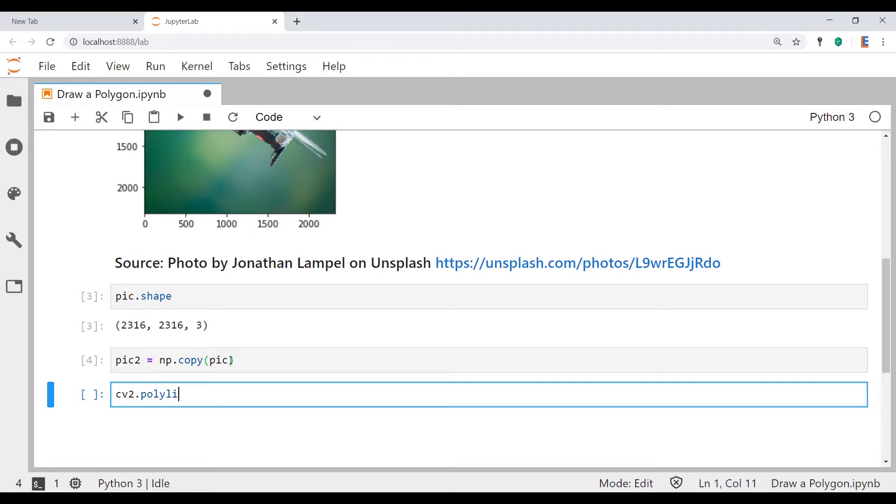
pyautogui.write('nes(')
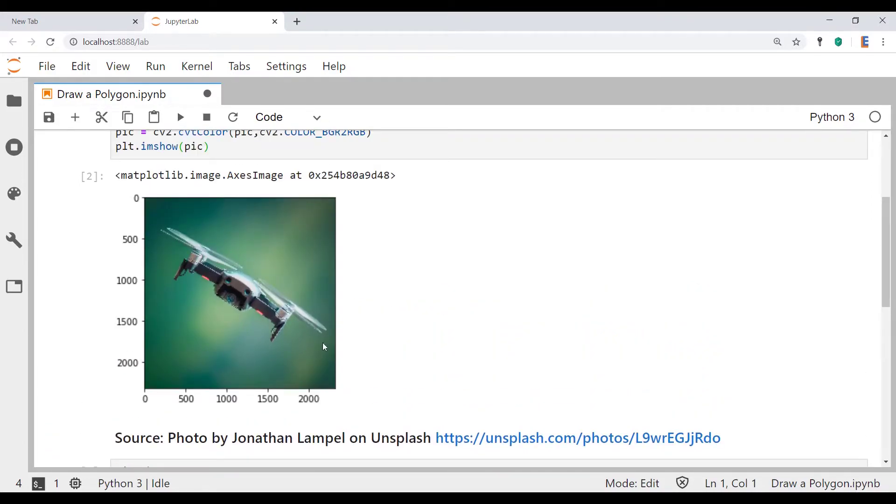
pyautogui.moveTo(152, 267)
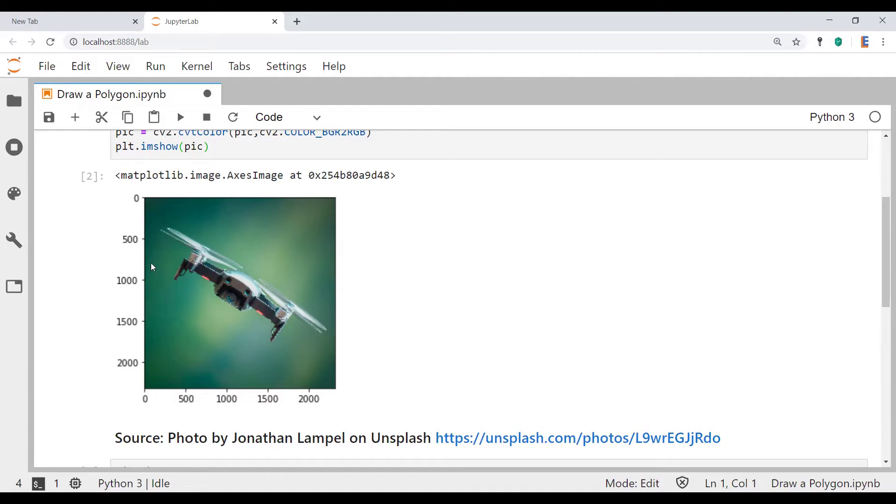
pyautogui.moveTo(324, 313)
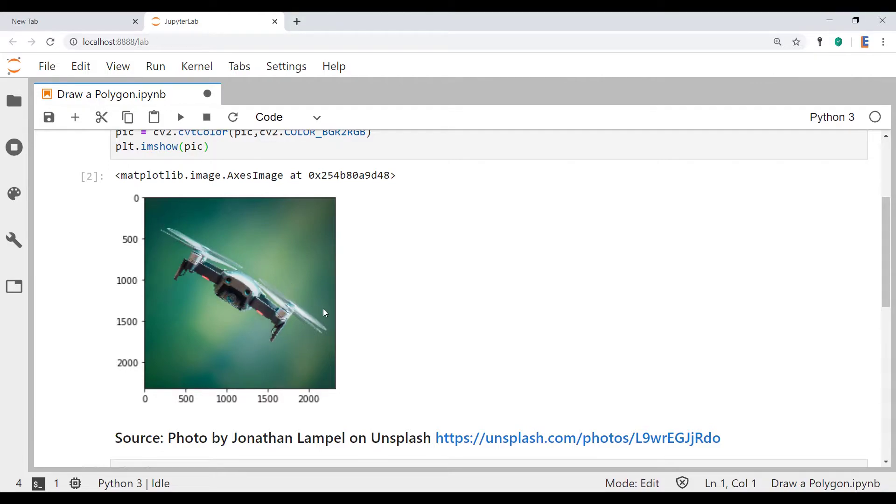
# In a new cell above the cv2.polylines() call, begin typing 'pts ='
pyautogui.scroll(-3)
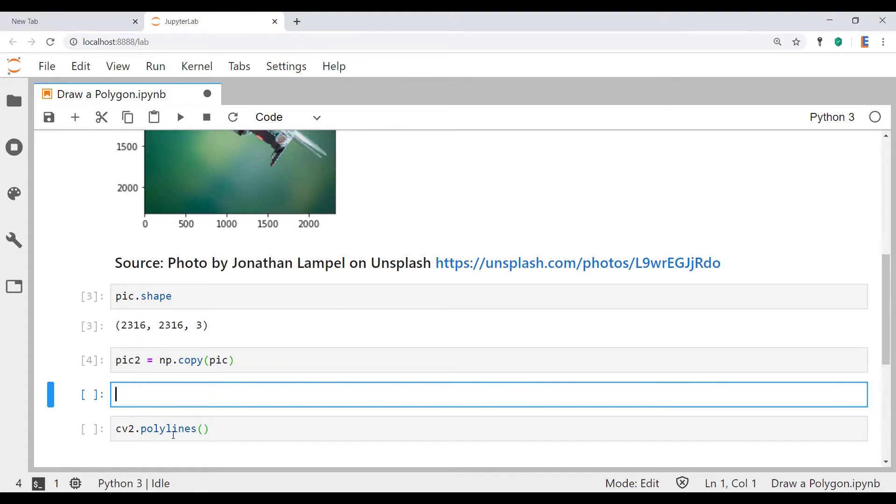
pyautogui.write('pts')
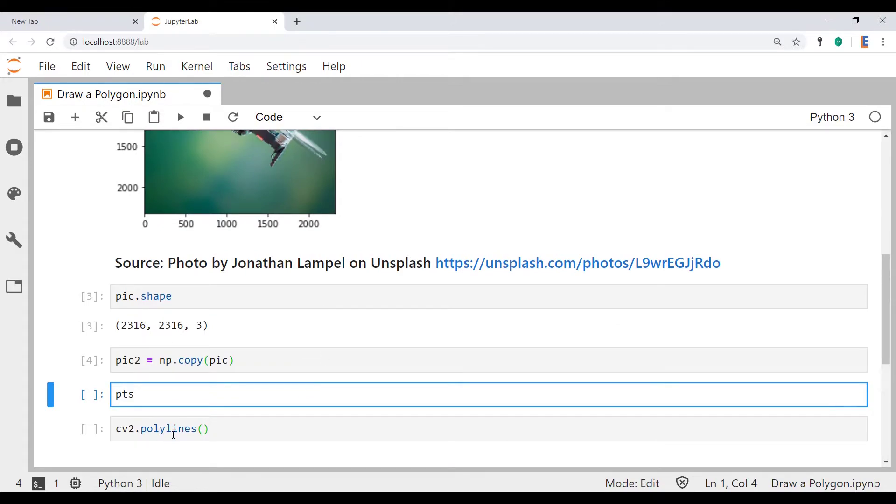
pyautogui.write('=')
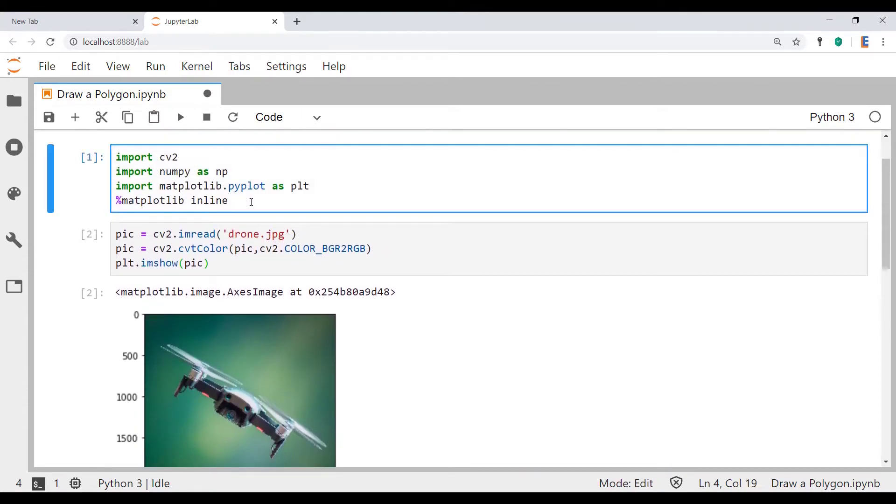
# Replace %matplotlib inline with %matplotlib qt and rerun the import and image cells
pyautogui.write('%m')
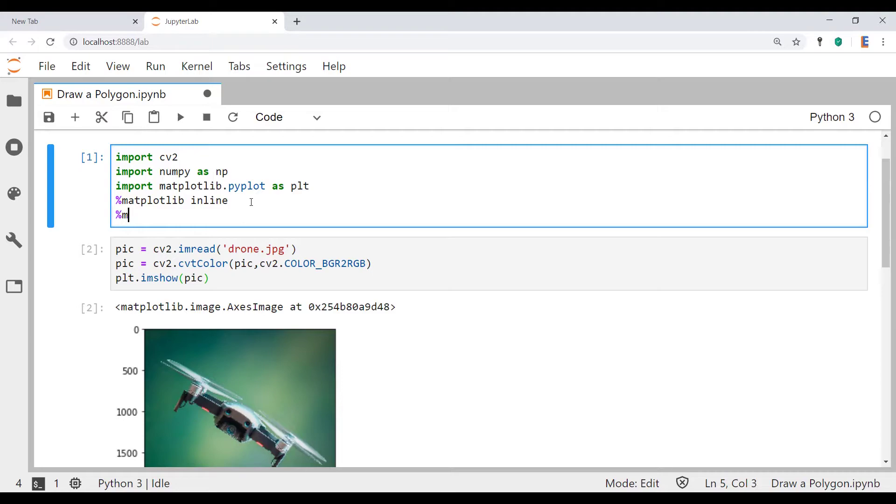
pyautogui.write('atplotlib')
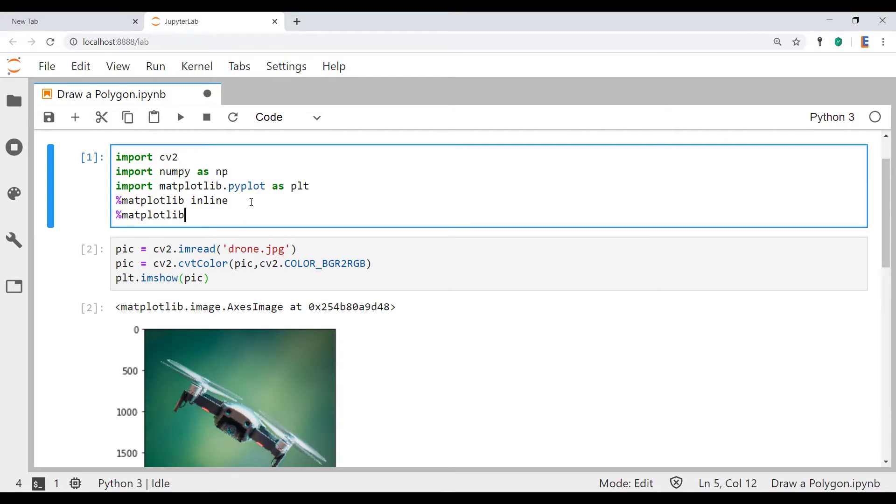
pyautogui.write('qt')
pyautogui.click(491, 200)
pyautogui.write('#')
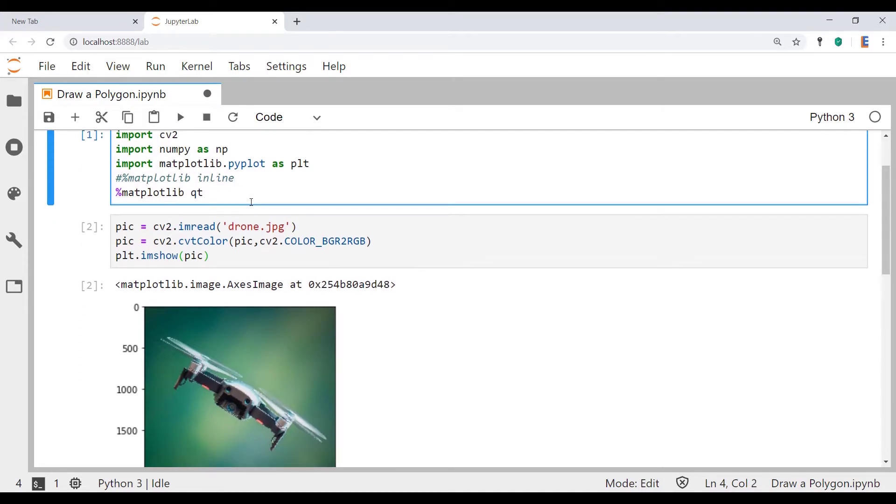
pyautogui.press('Down')
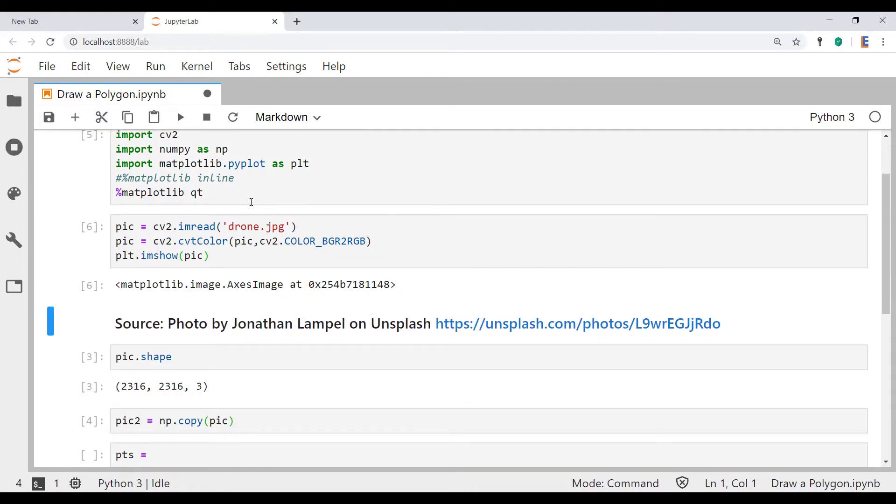
pyautogui.click(180, 117)
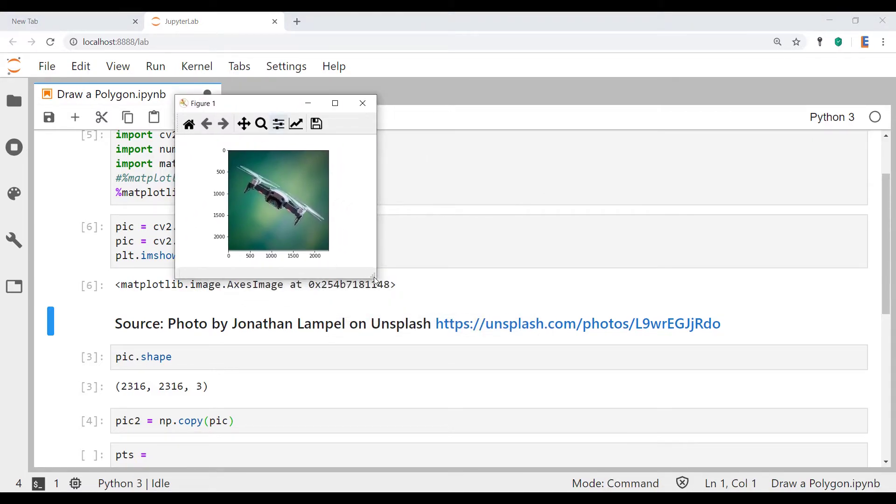
# Drag the Figure 1 window corner to enlarge the drone image
pyautogui.moveTo(376, 277); pyautogui.dragTo(718, 461)
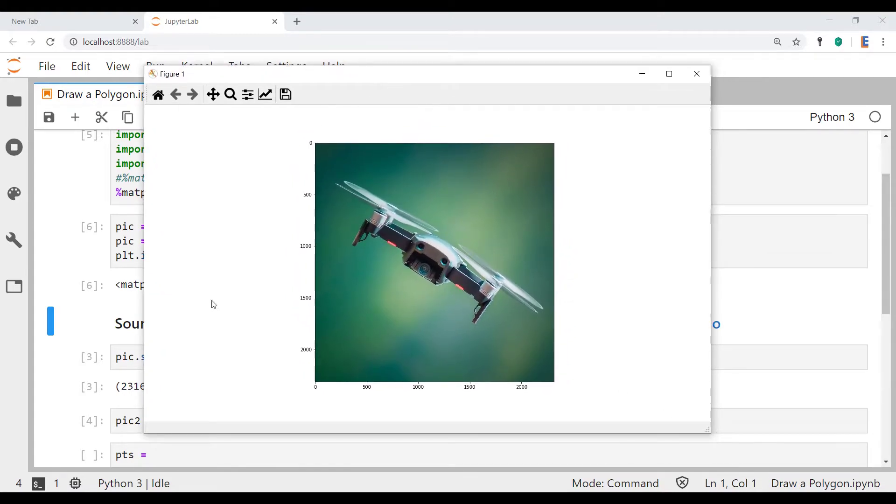
pyautogui.moveTo(185, 430)
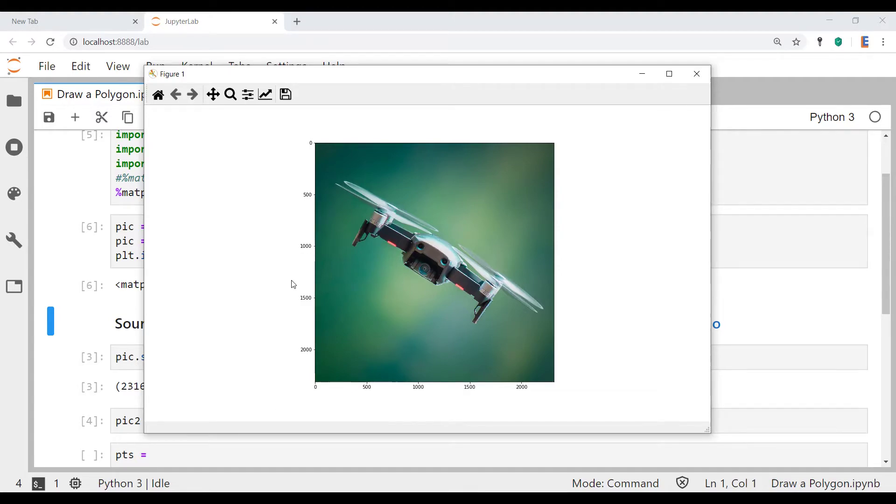
pyautogui.moveTo(337, 159)
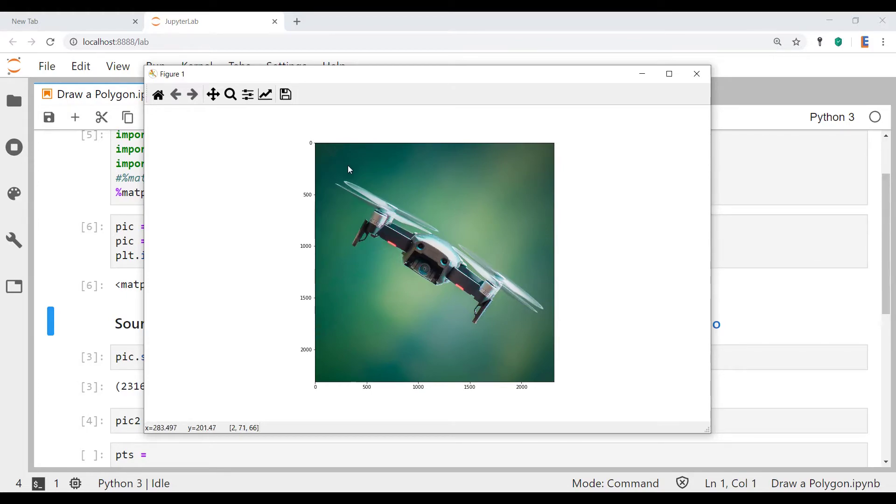
pyautogui.moveTo(565, 304)
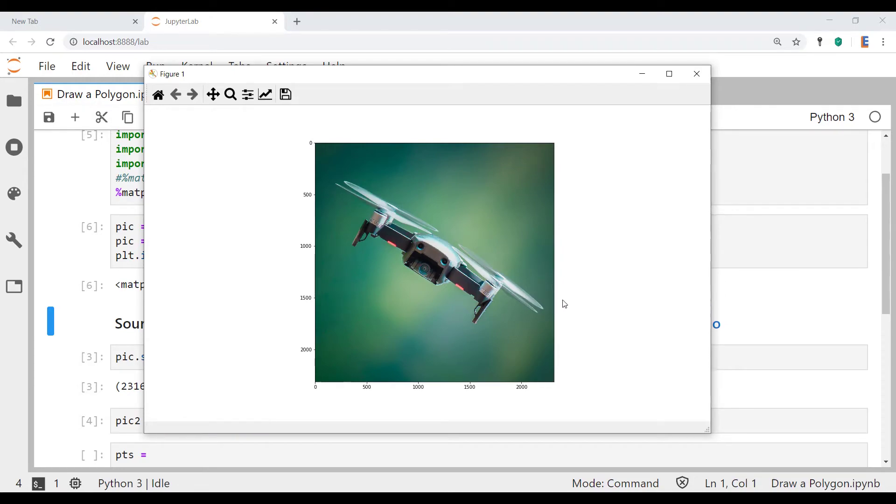
pyautogui.moveTo(550, 303)
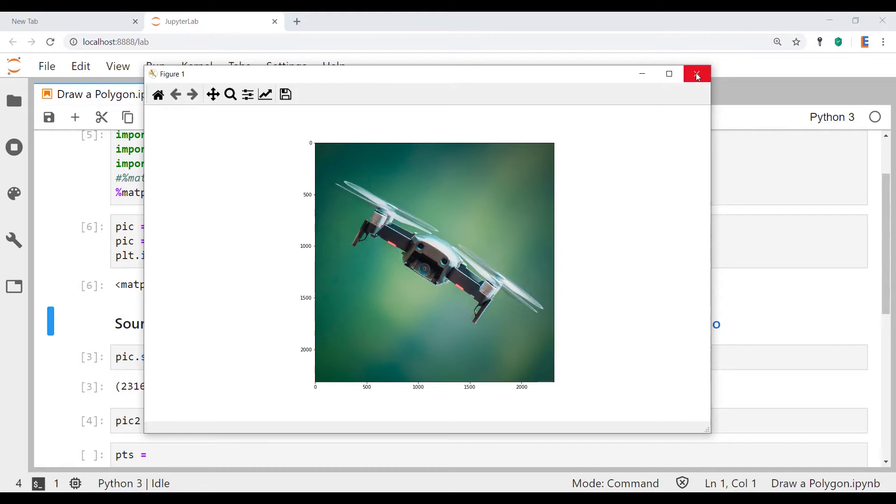
pyautogui.moveTo(697, 74)
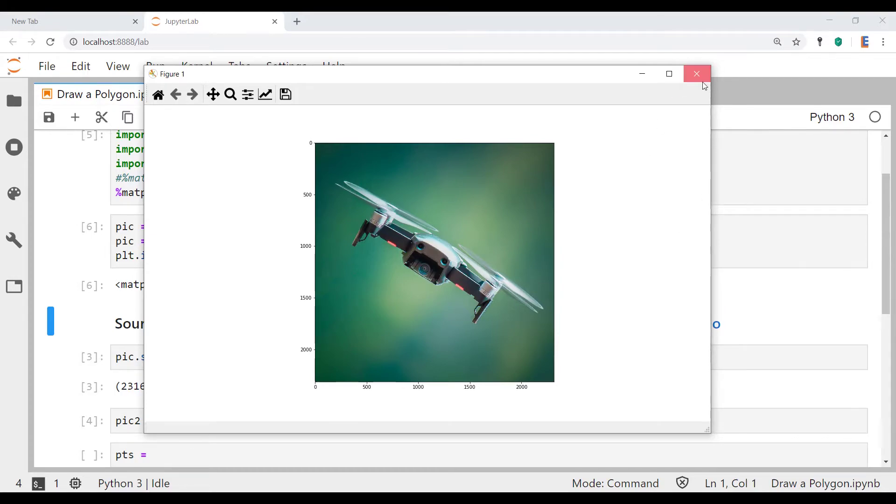
# Set pts = np.array([[150,150],[2288,1538],[2000,1800],[1400,1800],[300,1050],[100,500]]) and run it
pyautogui.click(697, 73)
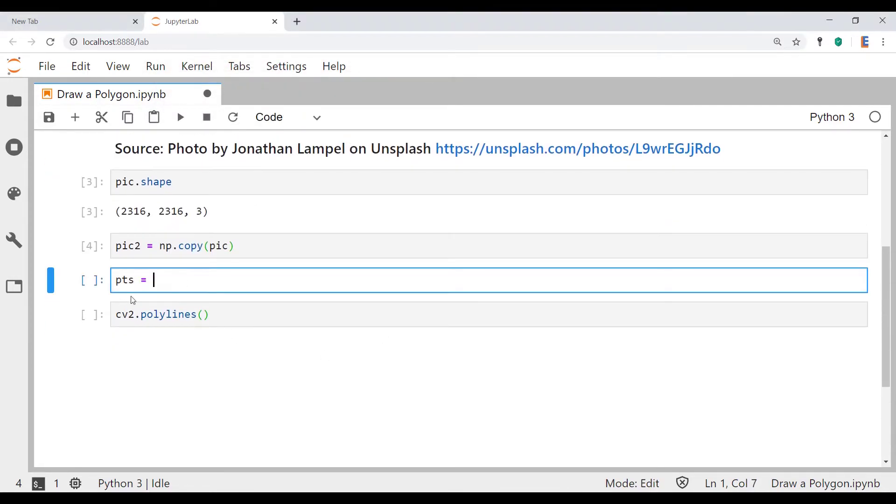
pyautogui.moveTo(210, 346)
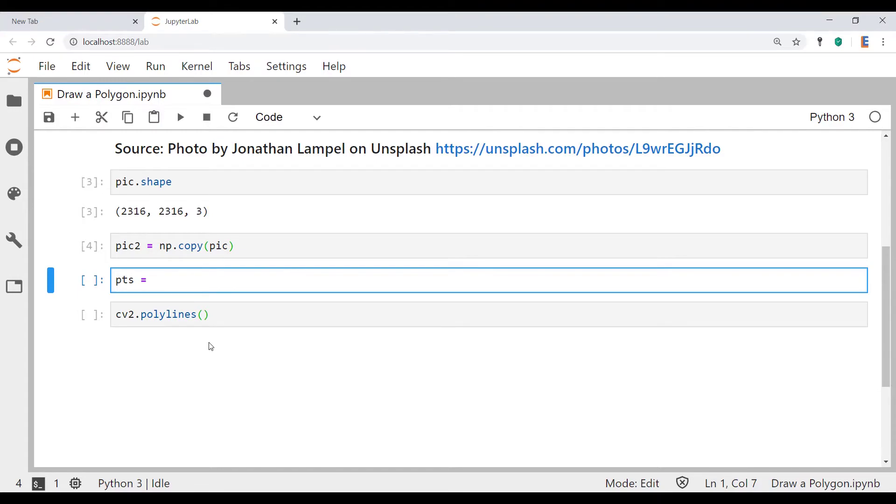
pyautogui.write('np.')
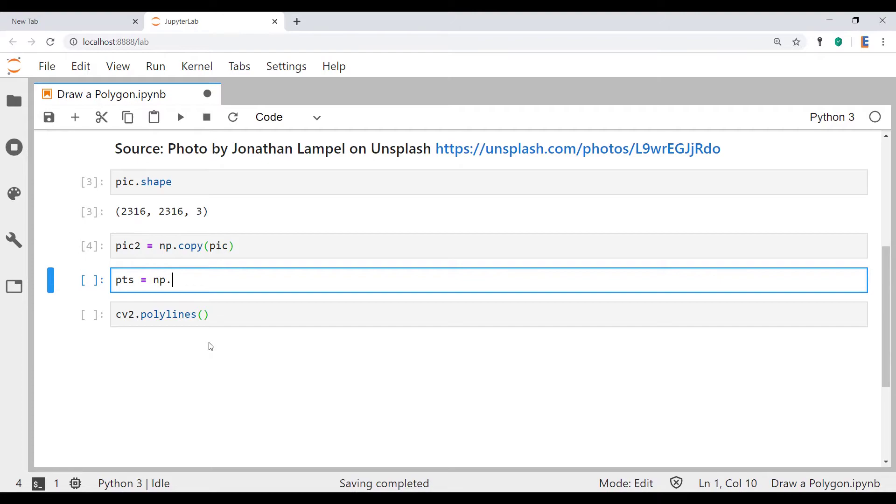
pyautogui.write('array()')
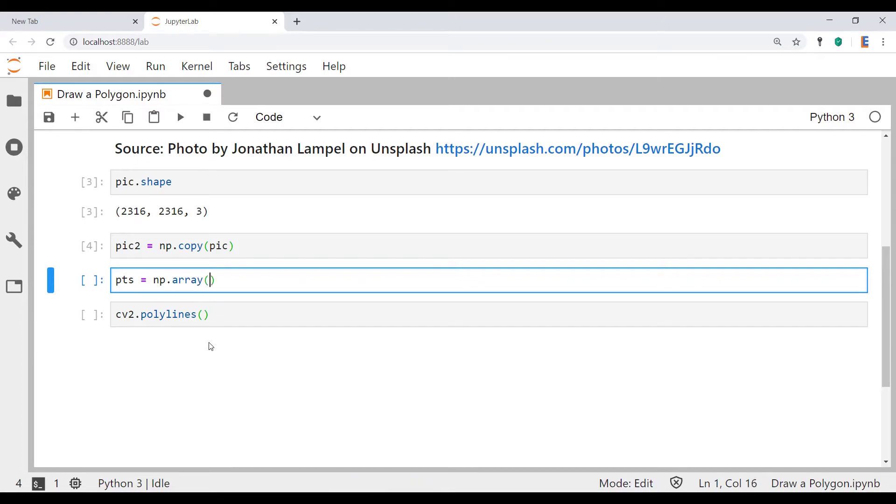
pyautogui.write('[[')
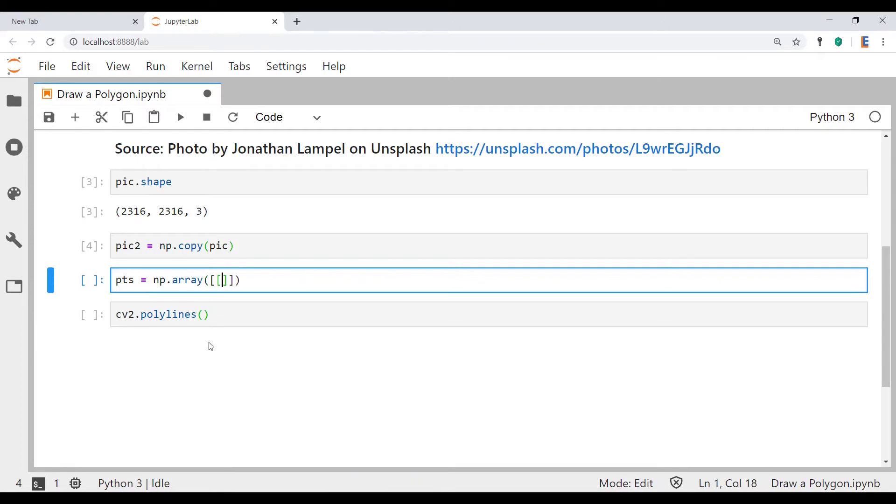
pyautogui.write('150,15')
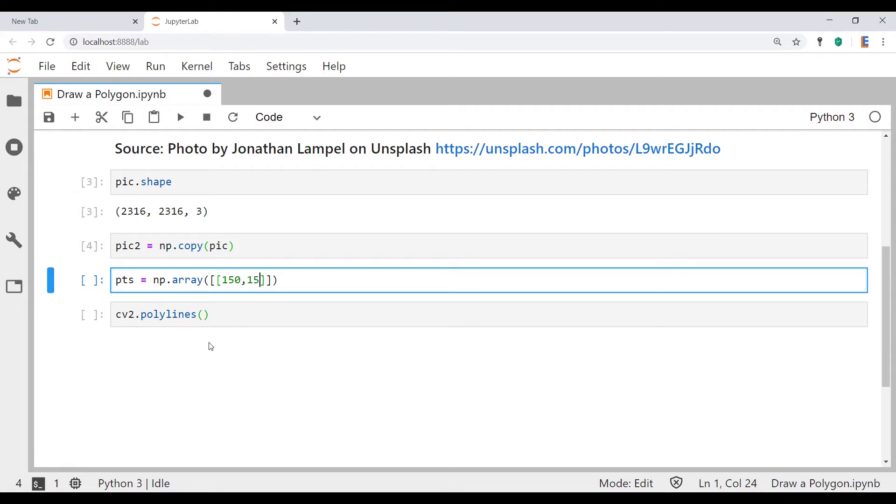
pyautogui.write('0],[2288')
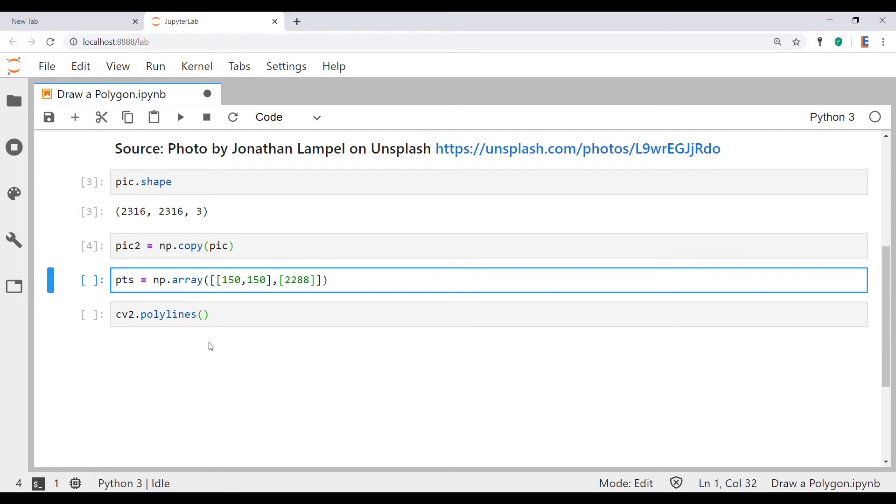
pyautogui.write(',1538],[2000,1800')
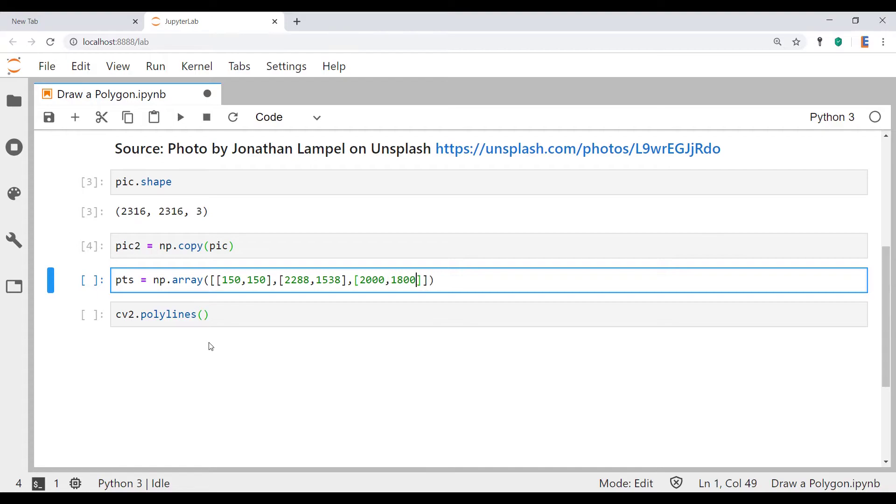
pyautogui.write(',[1400,1800],[1')
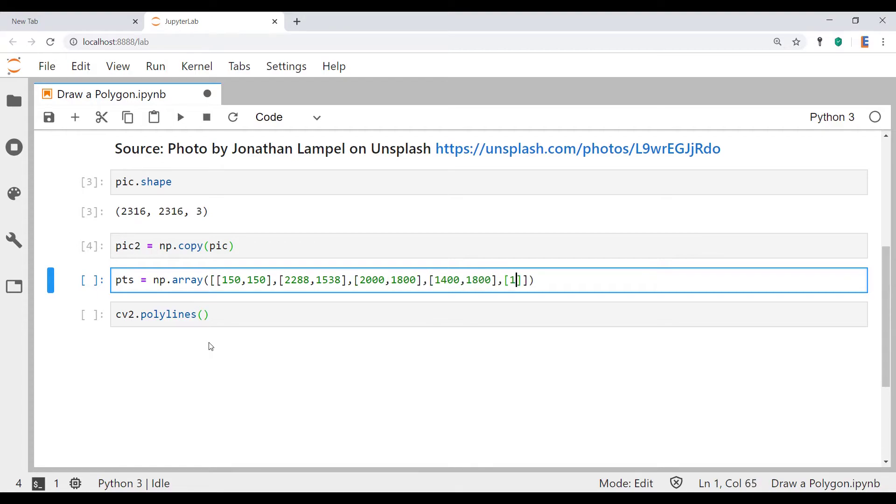
pyautogui.write('00,1050],[100,50')
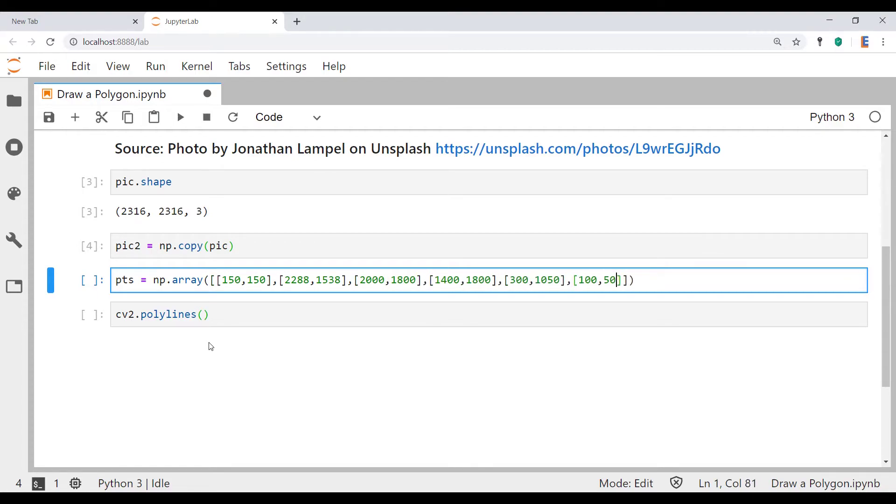
pyautogui.write('0')
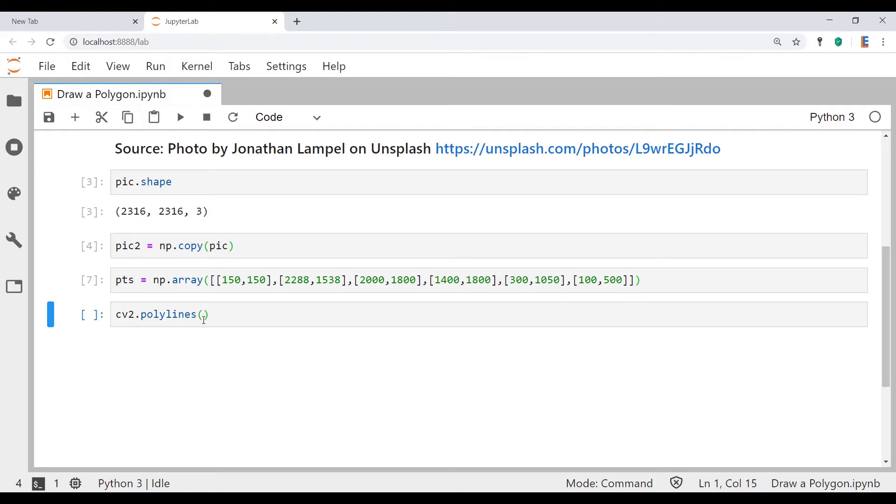
pyautogui.moveTo(76, 286)
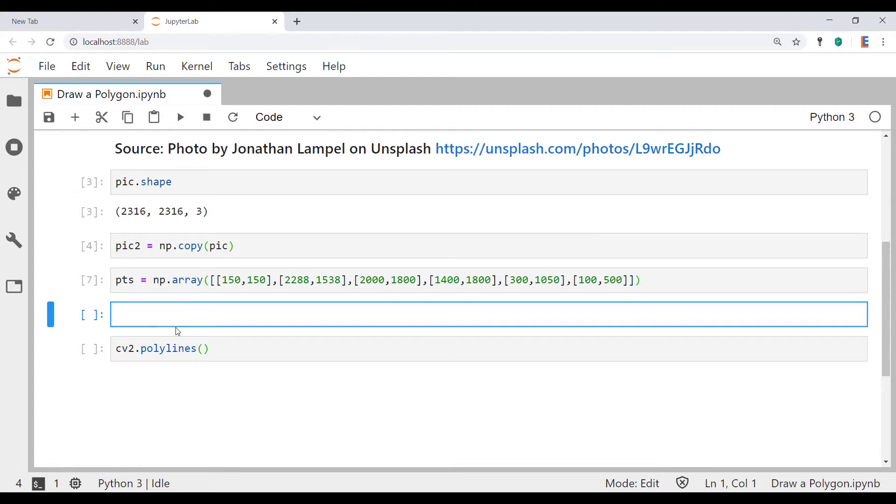
pyautogui.moveTo(169, 320)
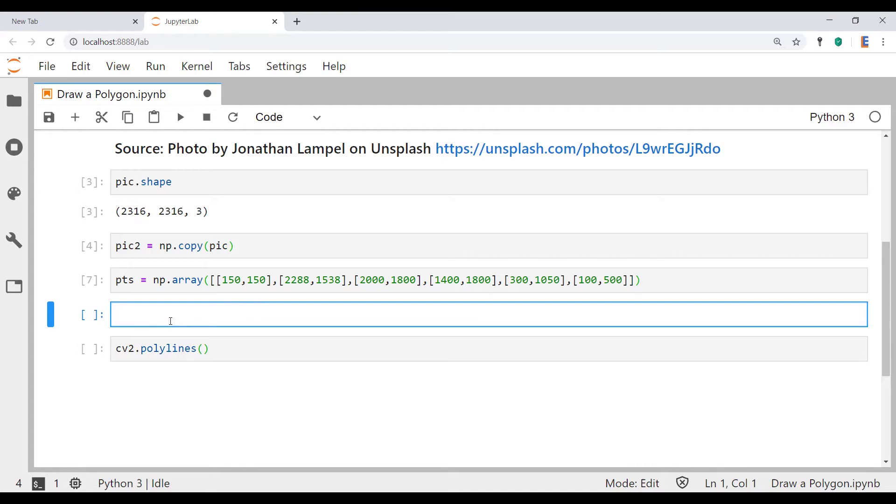
# Click into the new empty cell above the cv2.polylines() call
pyautogui.click(171, 314)
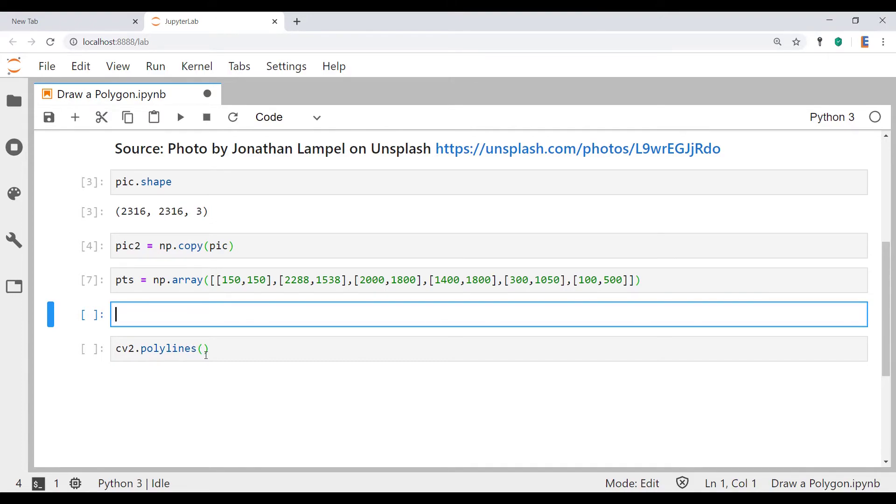
# Define isClosed = True, color = (0,0,255) and thickness = 50 in the cell
pyautogui.write('isClo')
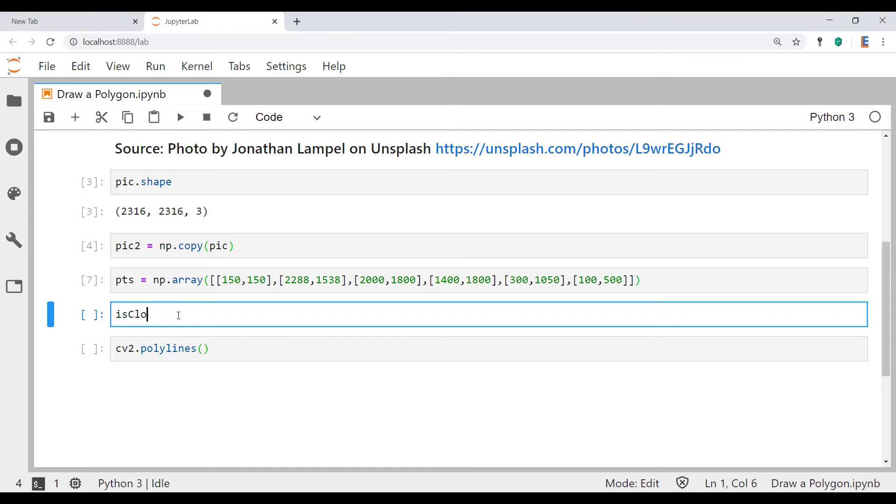
pyautogui.write('sed = True')
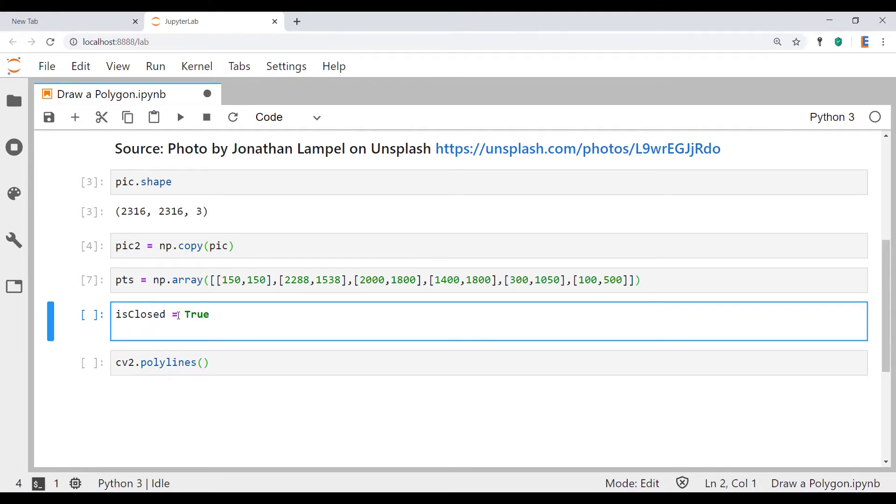
pyautogui.write('color = (0,0,255)')
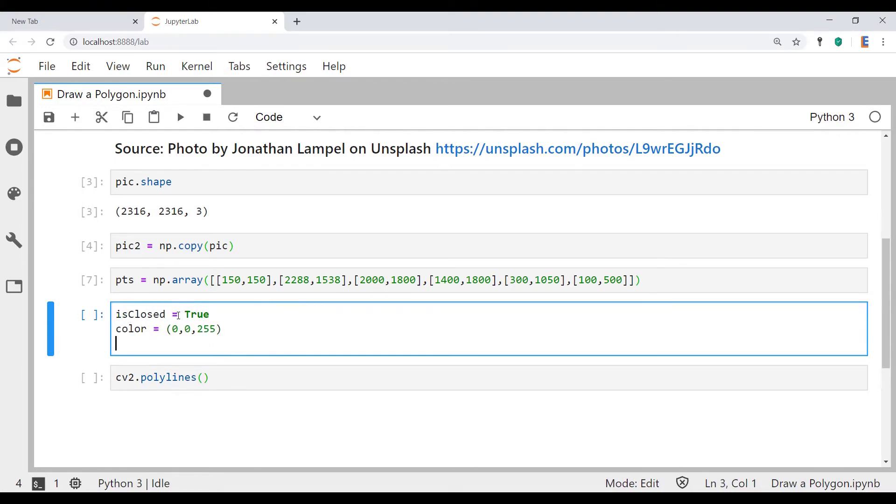
pyautogui.write('thickness = 50')
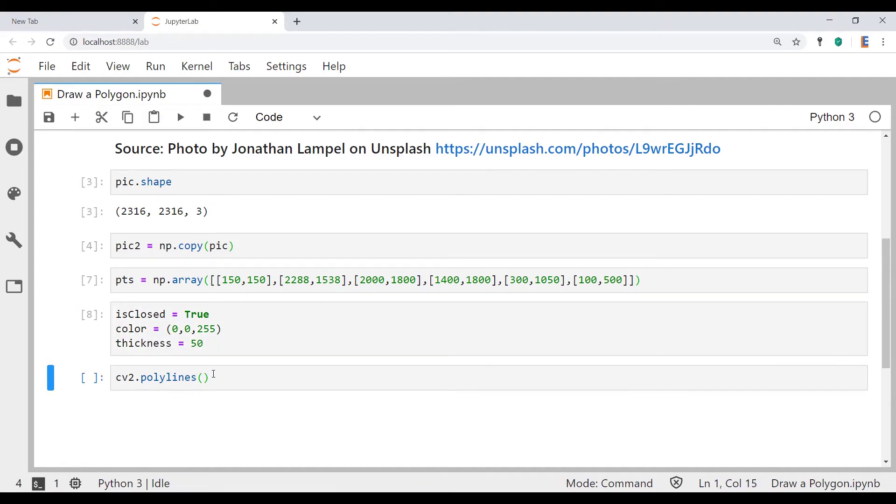
# Complete the call as pic2 = cv2.polylines(pic2,[pts],True,color,thickness) and run it
pyautogui.click(204, 377)
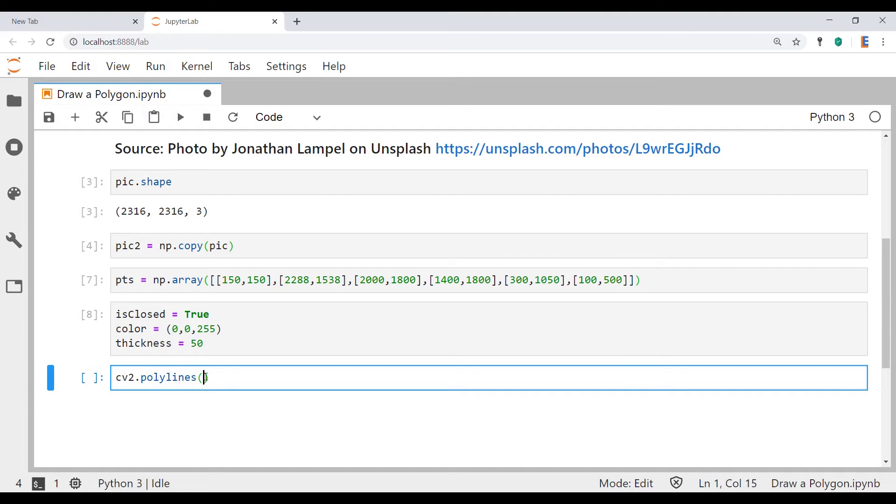
pyautogui.press('Home')
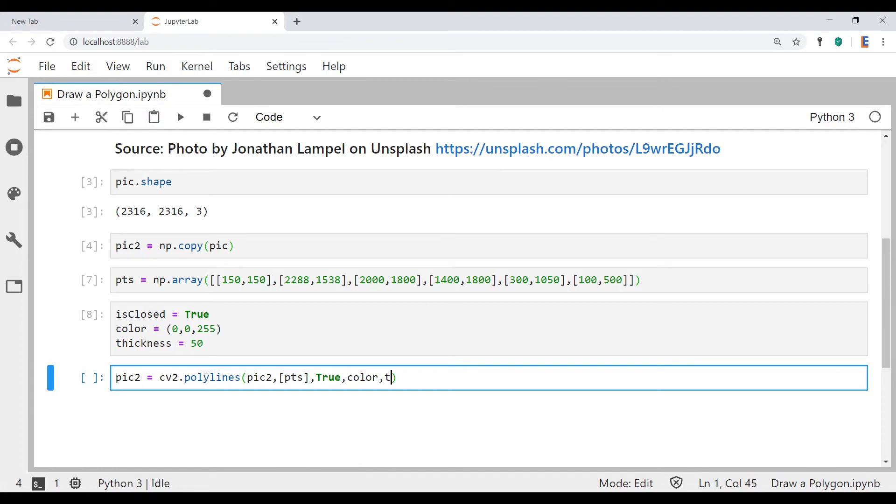
pyautogui.write('hickness')
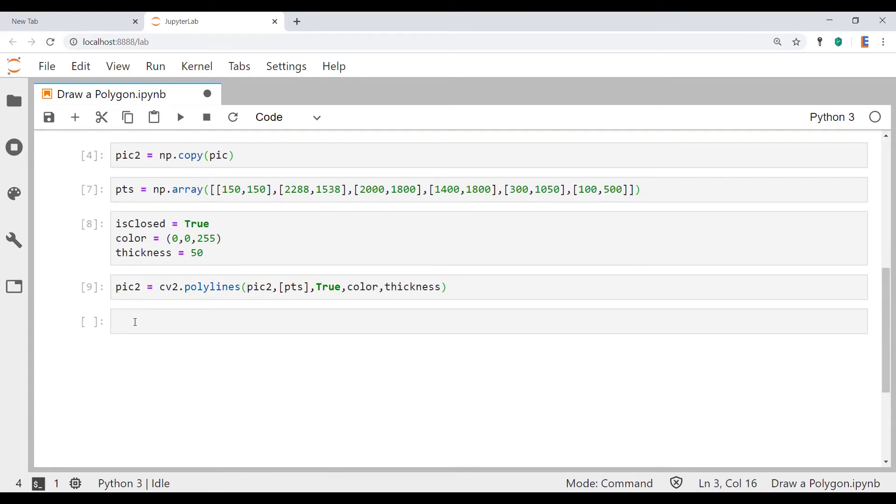
# Run plt.imshow(pic2) and scroll down to view the outlined drone image
pyautogui.write('plt.ims')
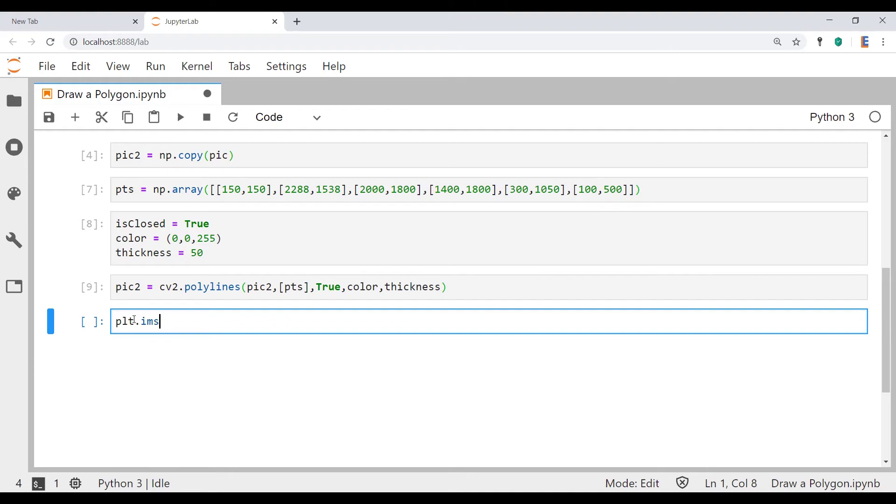
pyautogui.write('how(pics')
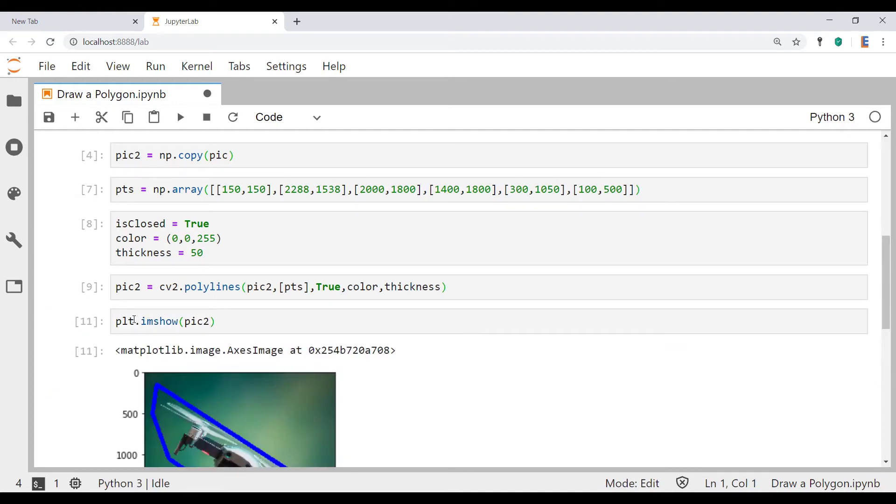
pyautogui.scroll(-3)
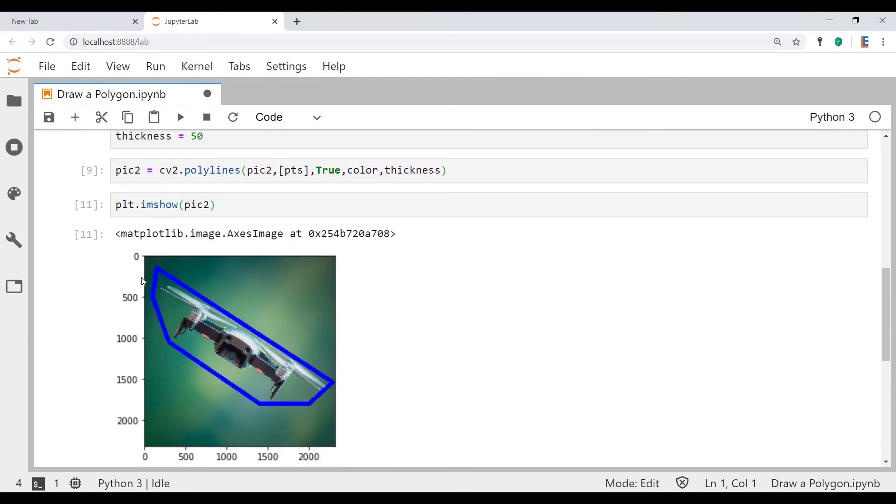
pyautogui.moveTo(328, 414)
pyautogui.write('isClosed = True')
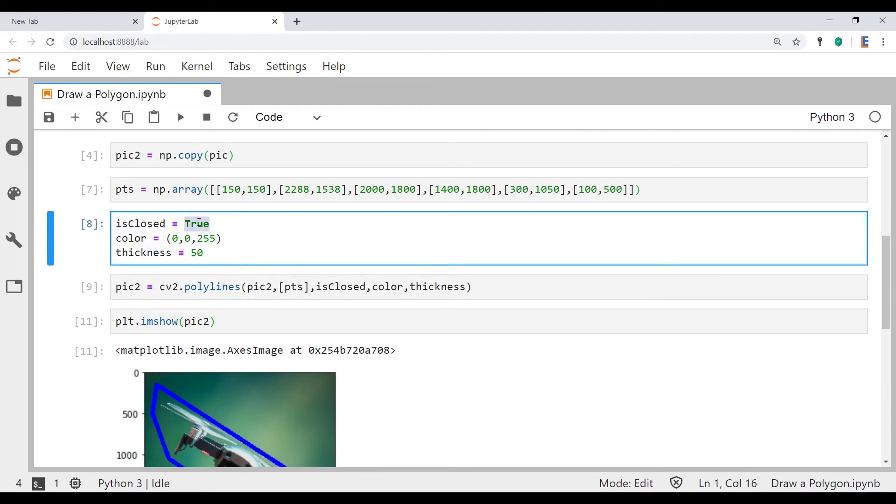
# Set isClosed to False to see an open outline, then back to True
pyautogui.write('False')
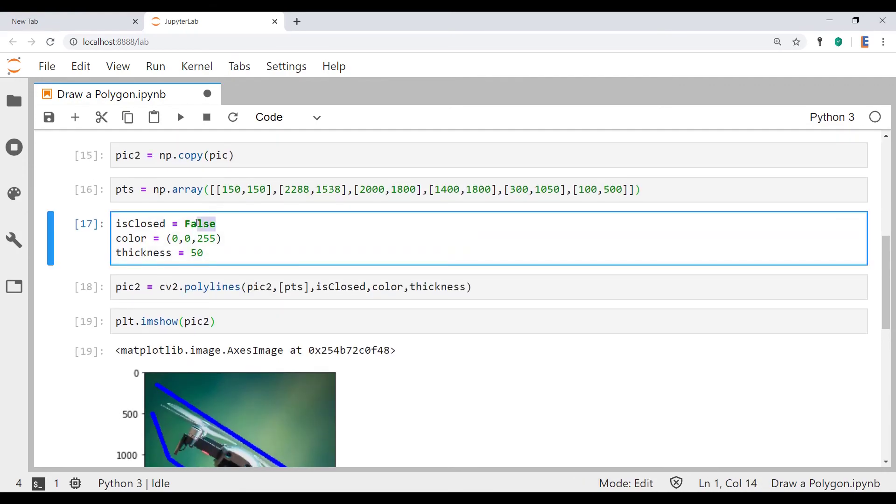
pyautogui.write('Tru')
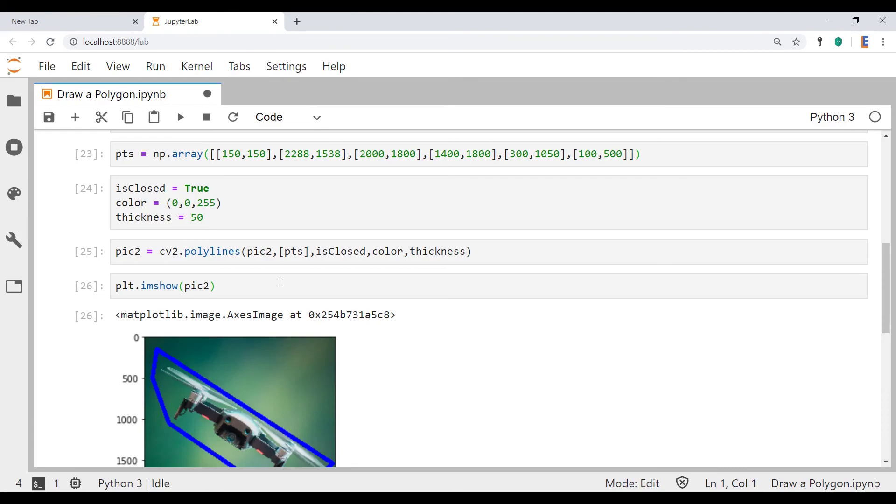
pyautogui.scroll(-3)
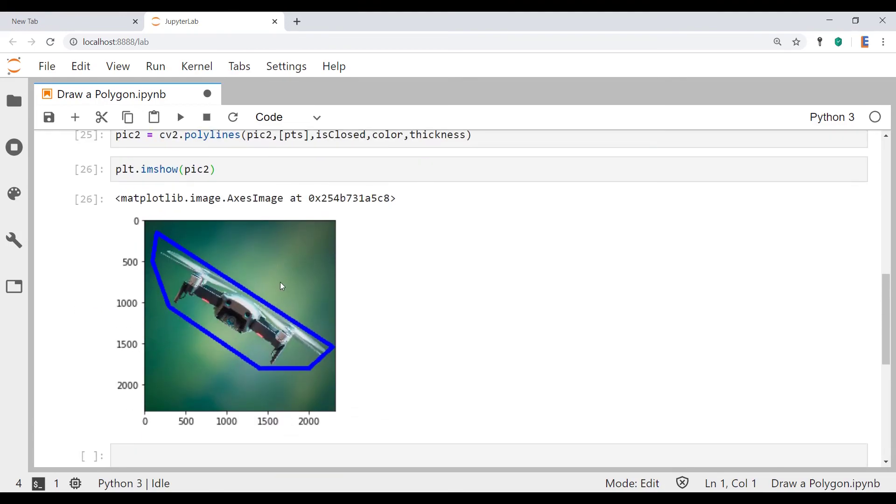